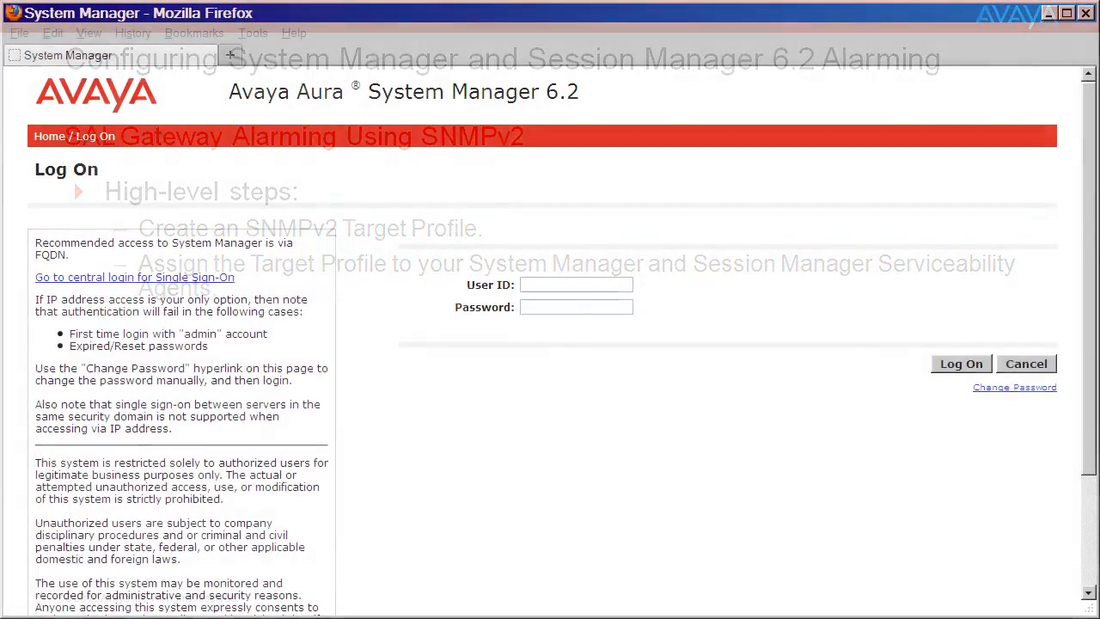
Step: Log on to System Manager with user ID admin and its password
type("admin")
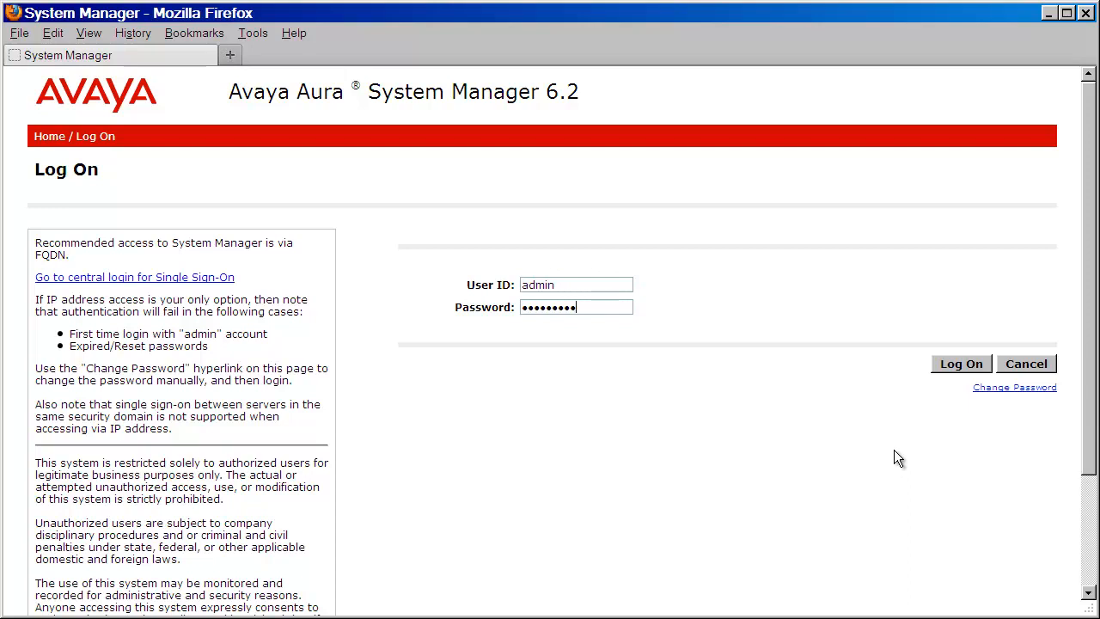
type("•")
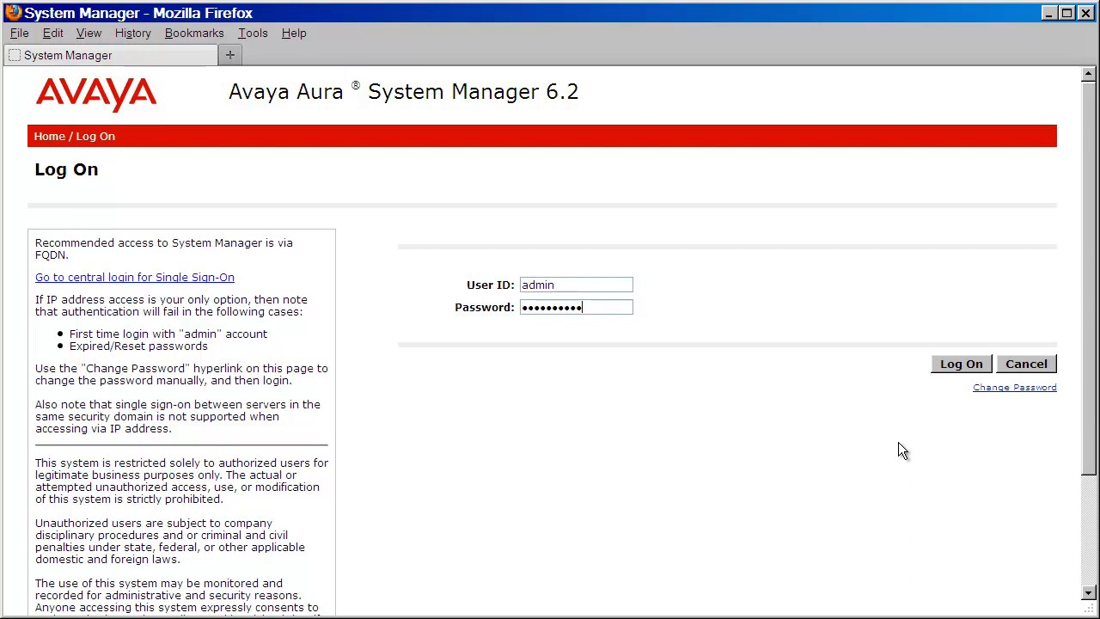
left_click(961, 363)
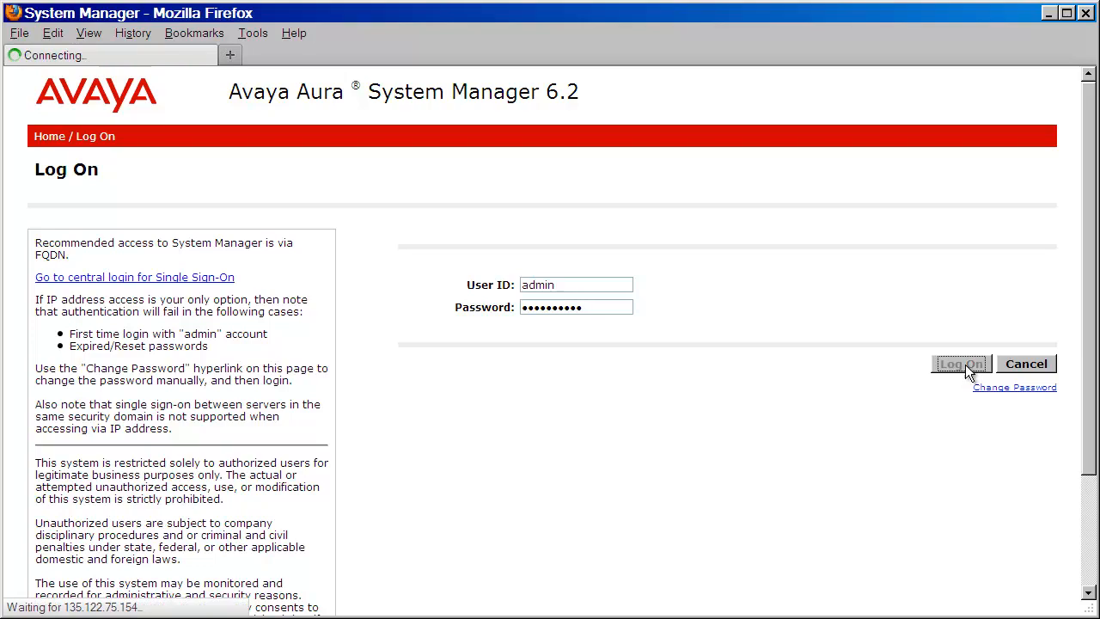
left_click(961, 364)
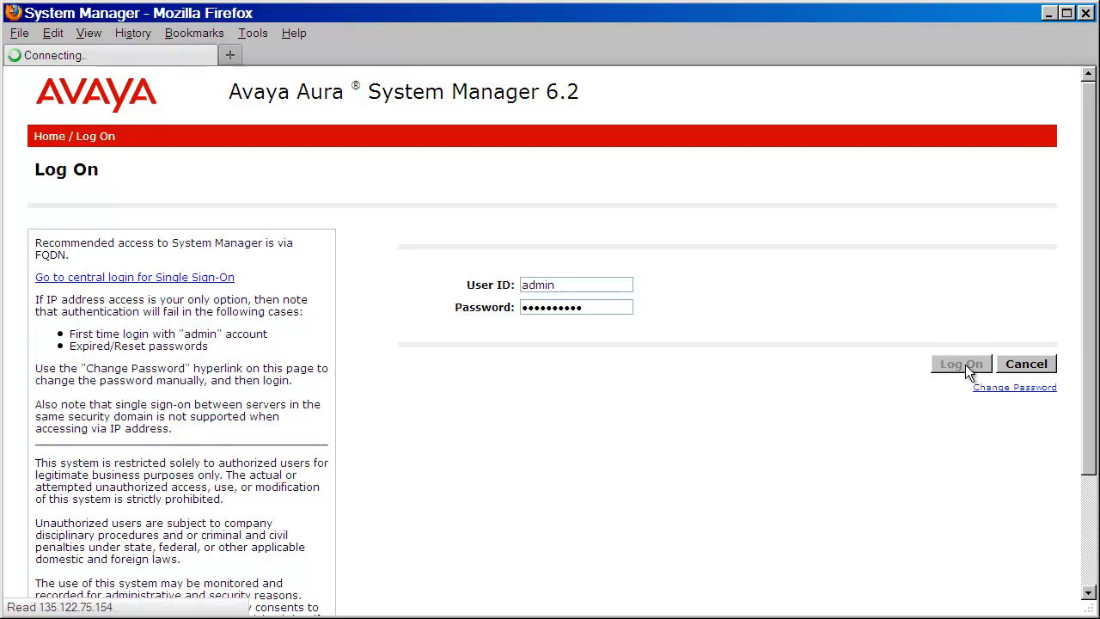
left_click(960, 364)
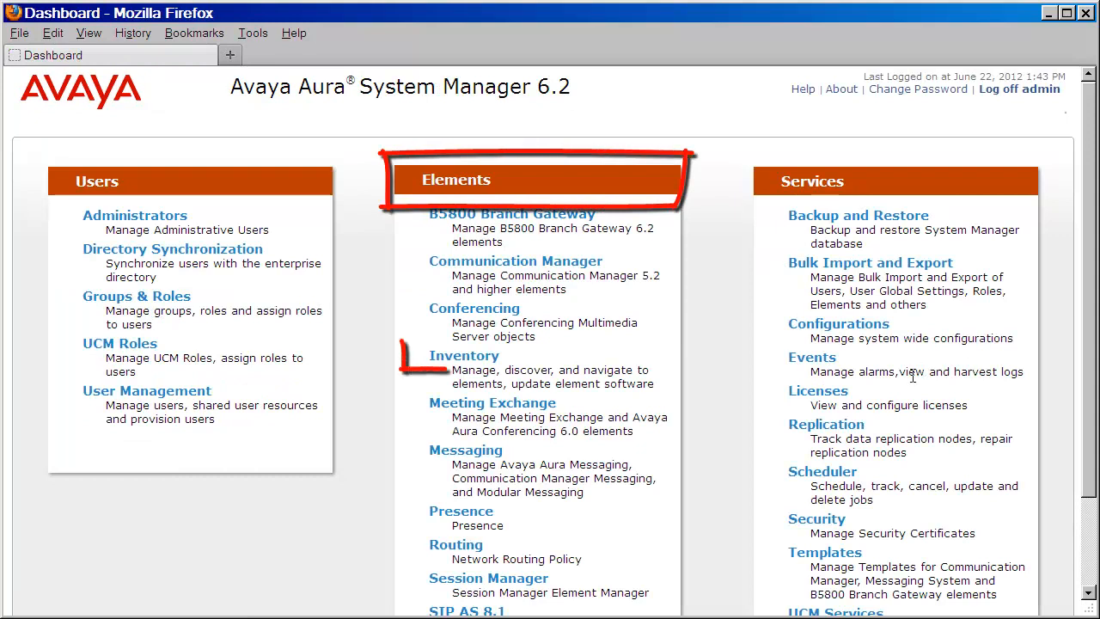
mouse_move(447, 365)
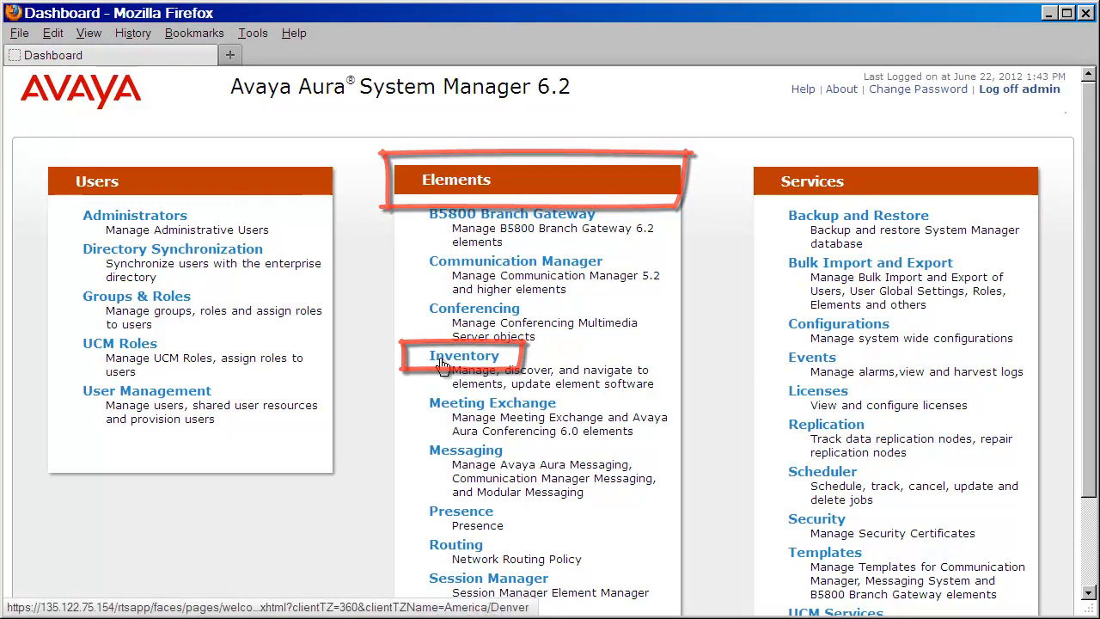
Step: Go to Inventory > Manage Serviceability Agents > Serviceability Agents to list the three agents
left_click(463, 356)
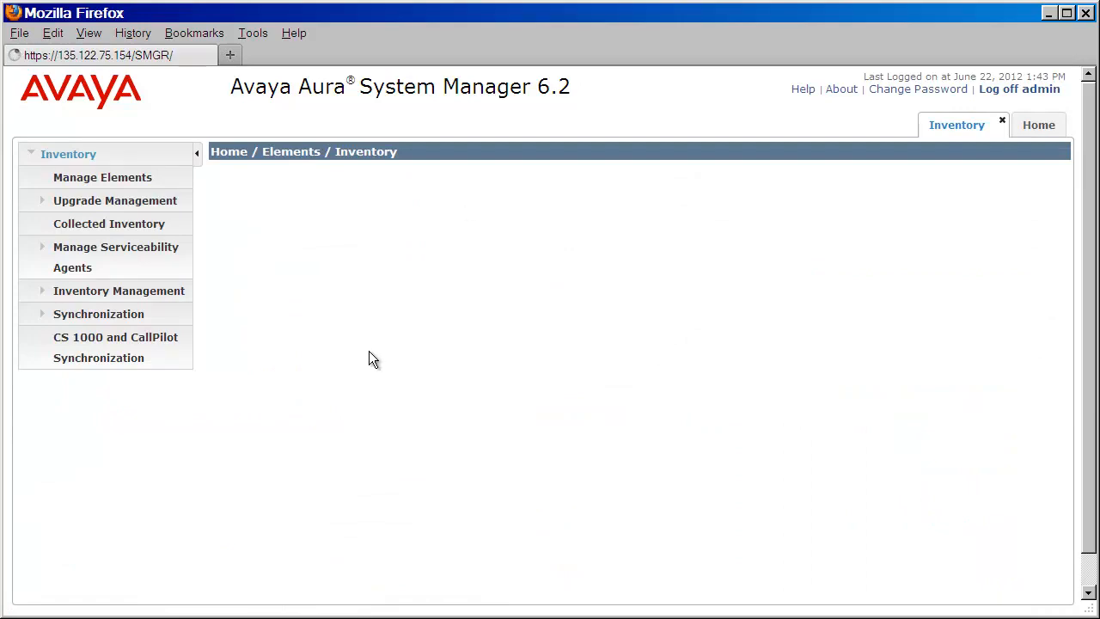
left_click(68, 153)
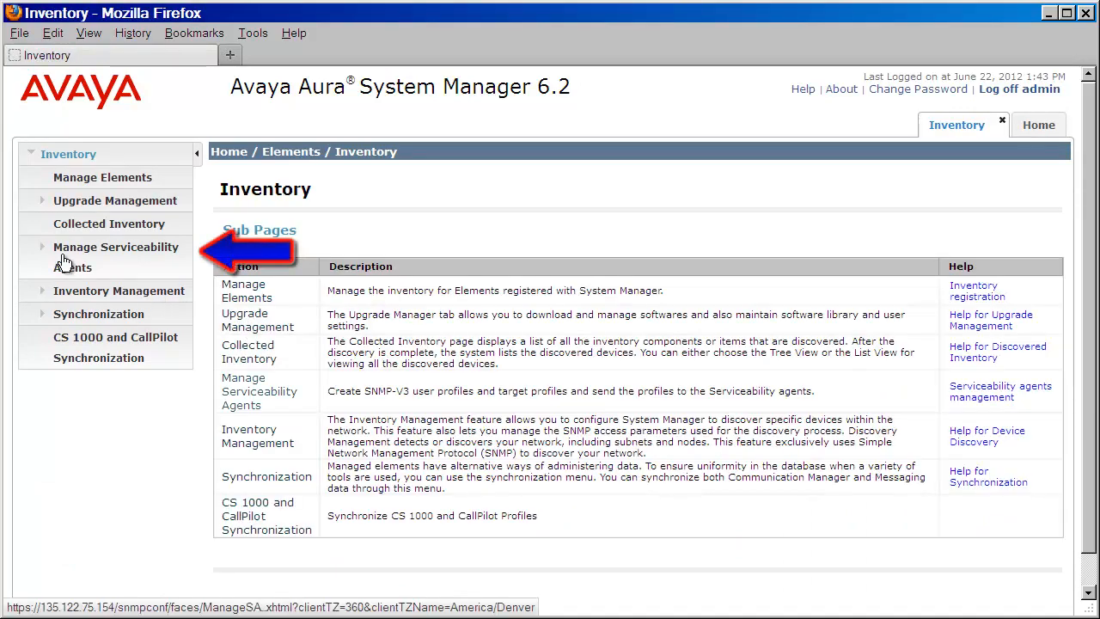
left_click(115, 257)
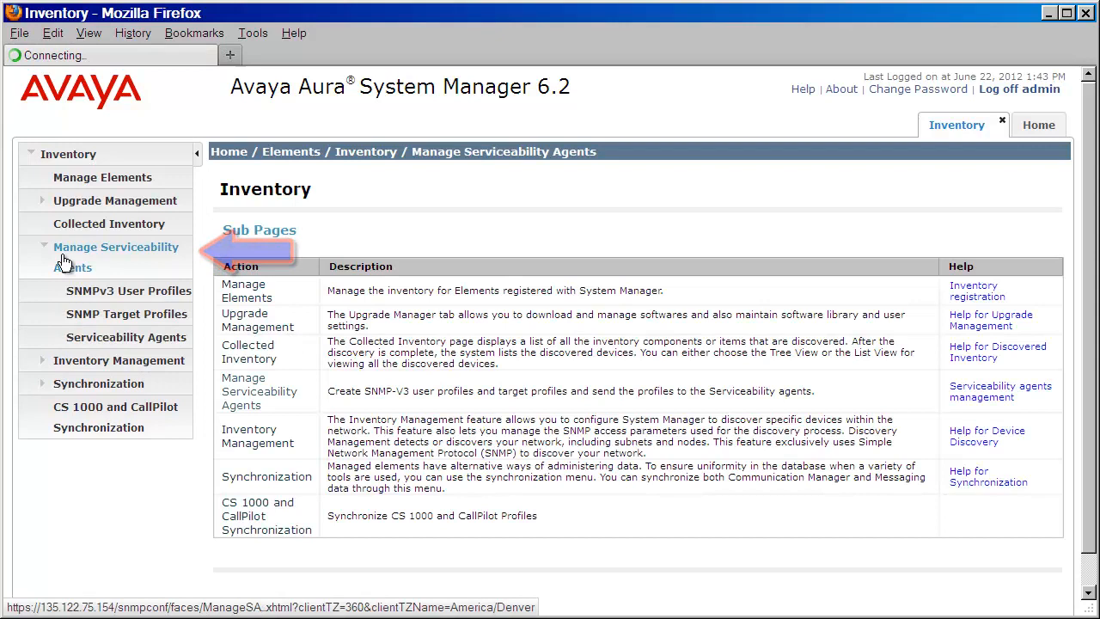
left_click(116, 247)
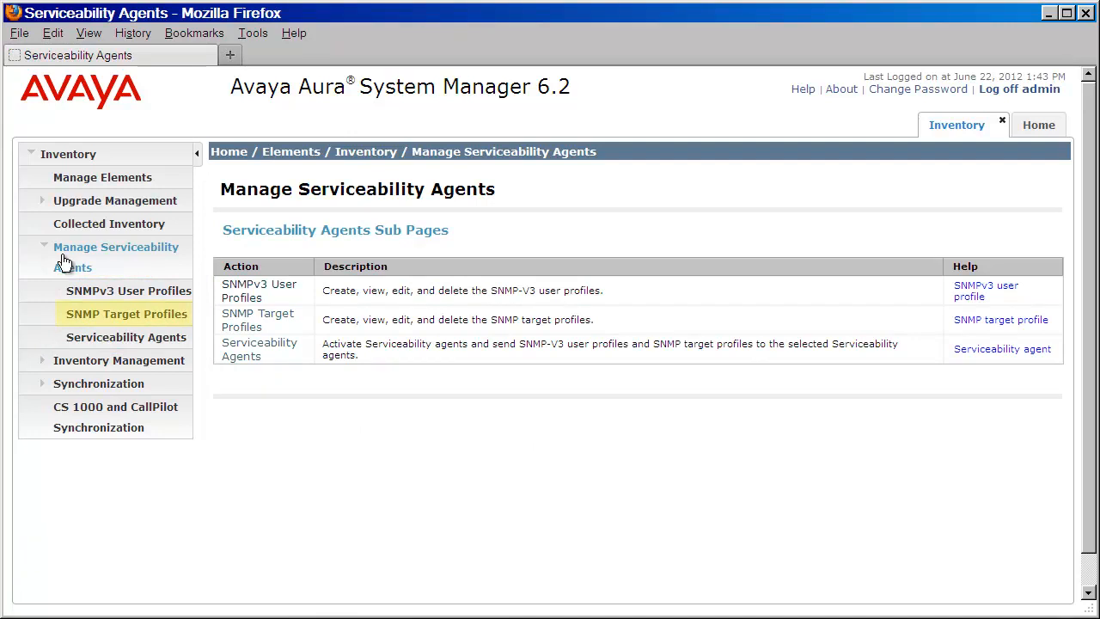
mouse_move(127, 337)
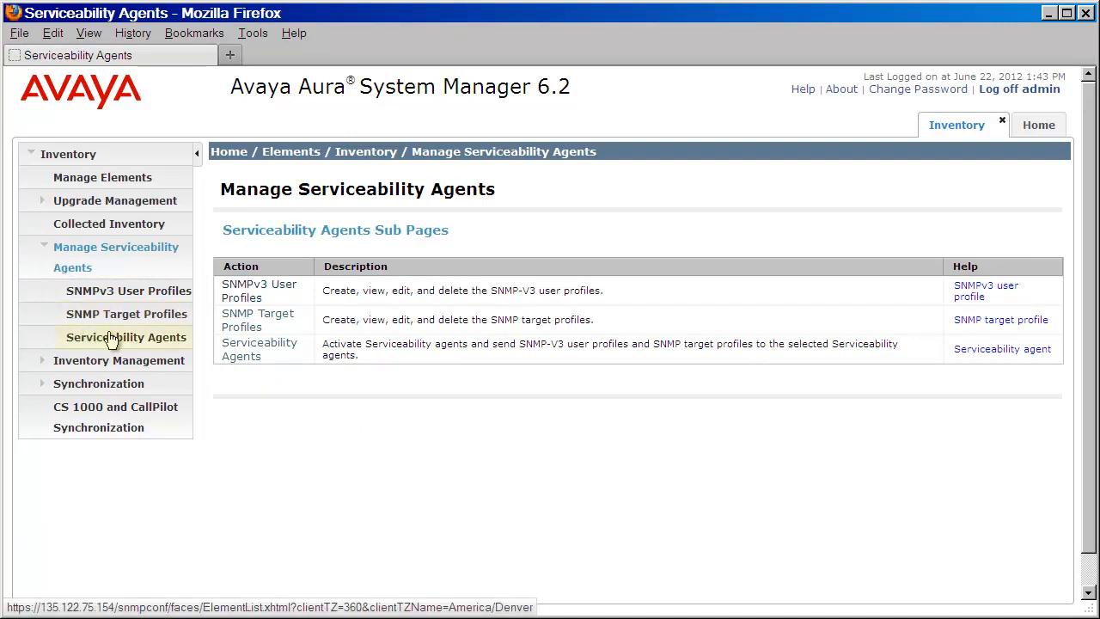
left_click(127, 337)
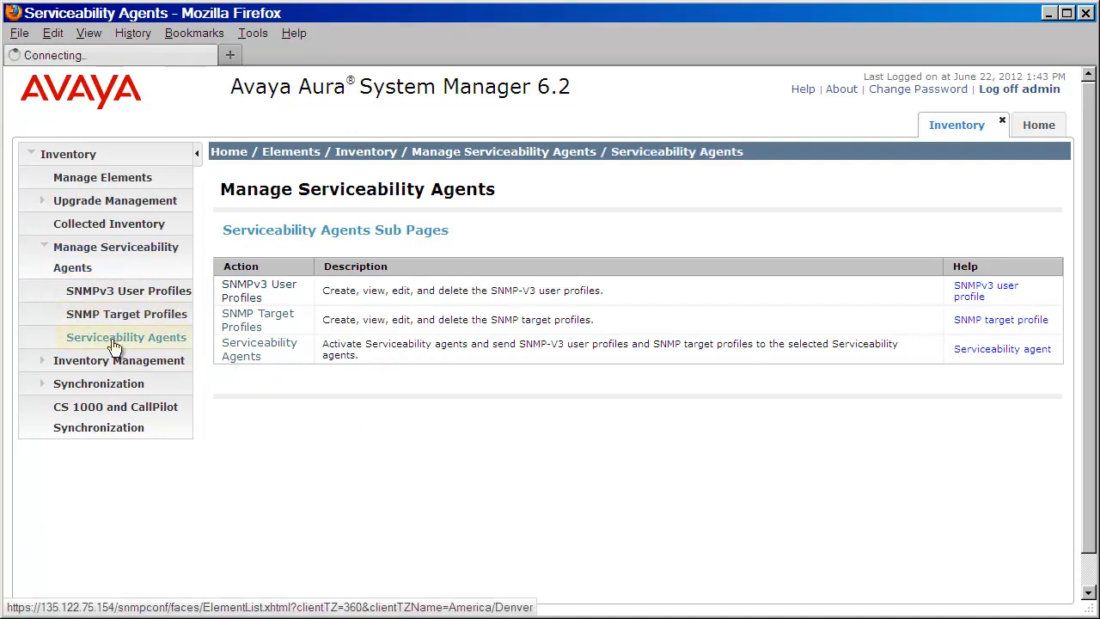
left_click(126, 337)
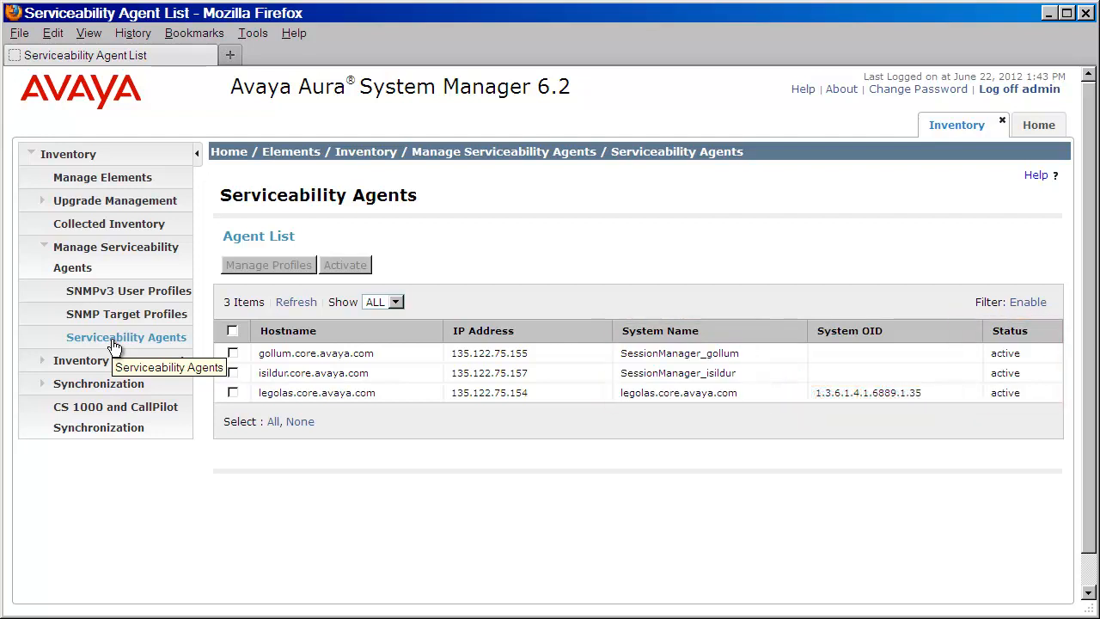
mouse_move(127, 313)
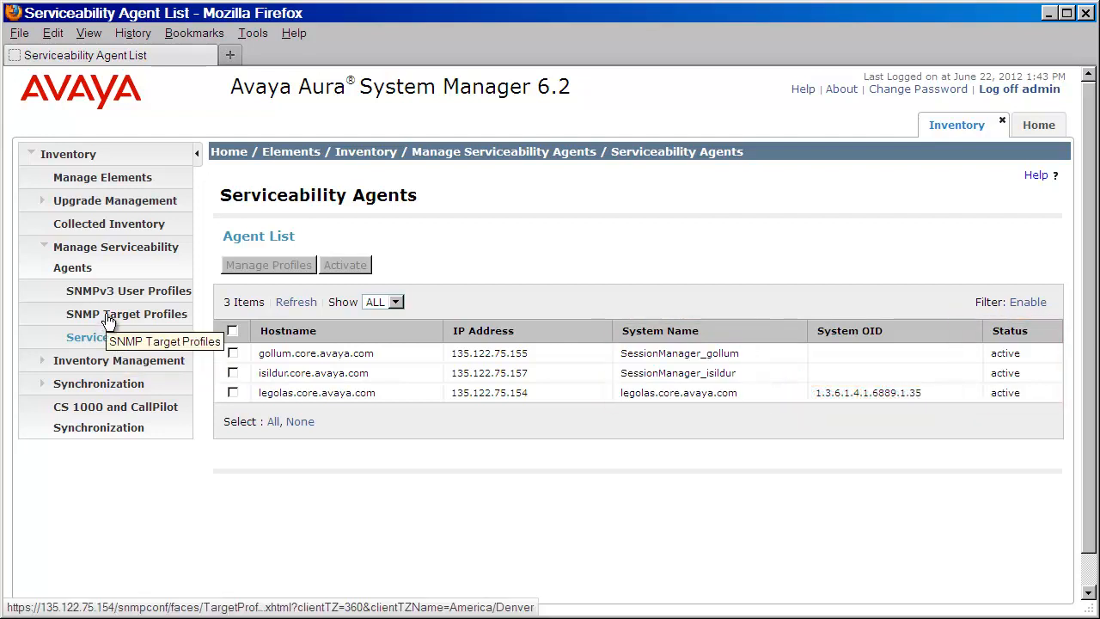
Step: Open SNMP Target Profiles and start a new target profile
left_click(126, 314)
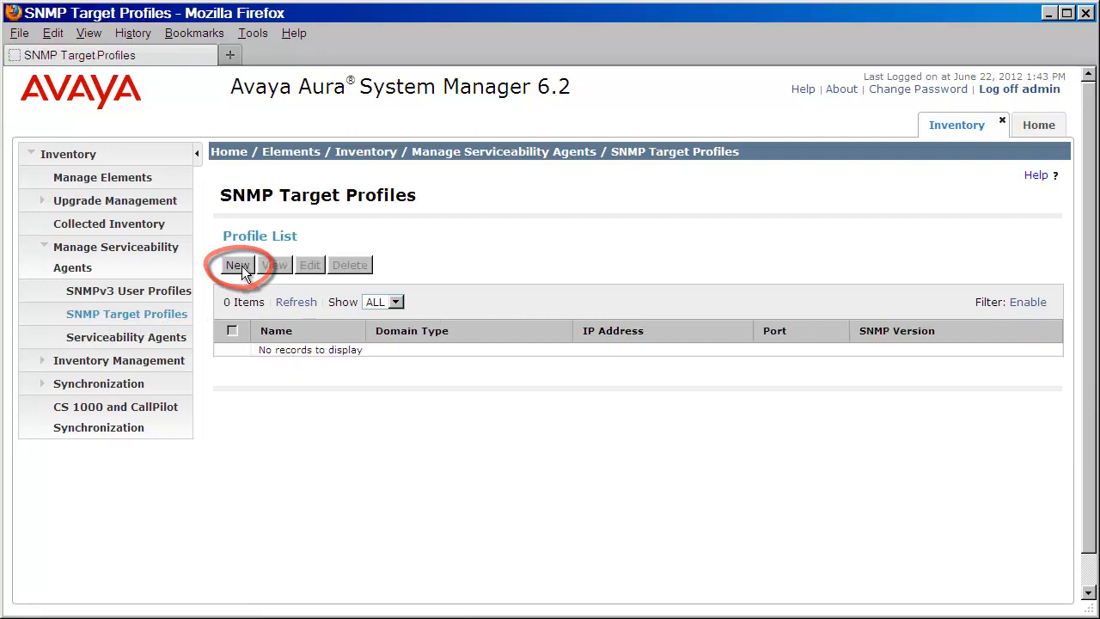
left_click(238, 264)
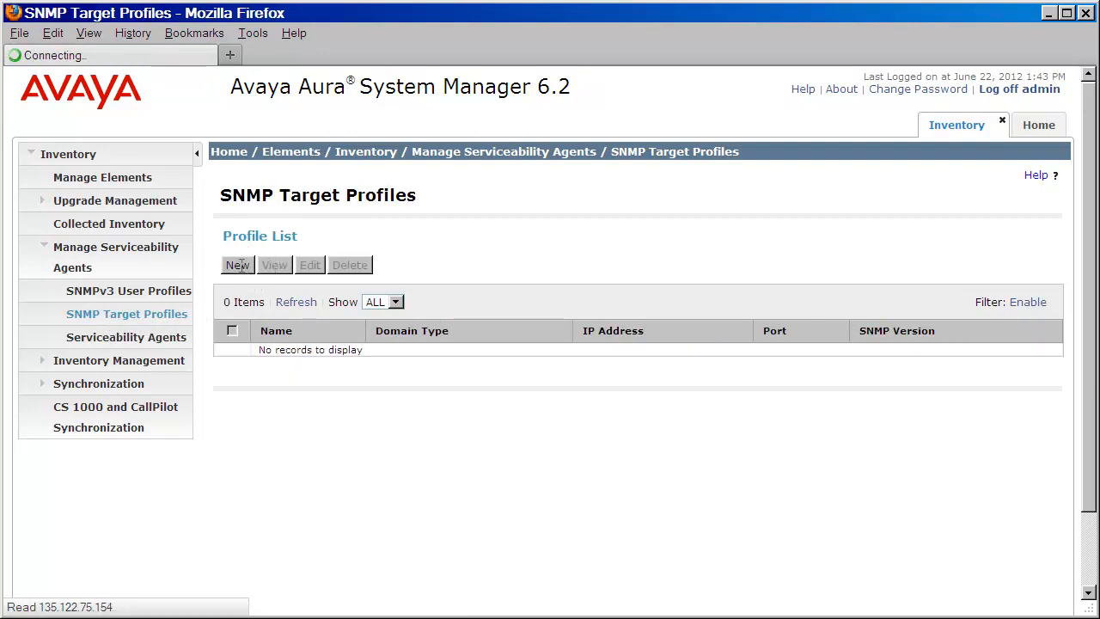
Step: Fill in name SAL Gateway, a description, and IP address 135.122.75.23
left_click(237, 264)
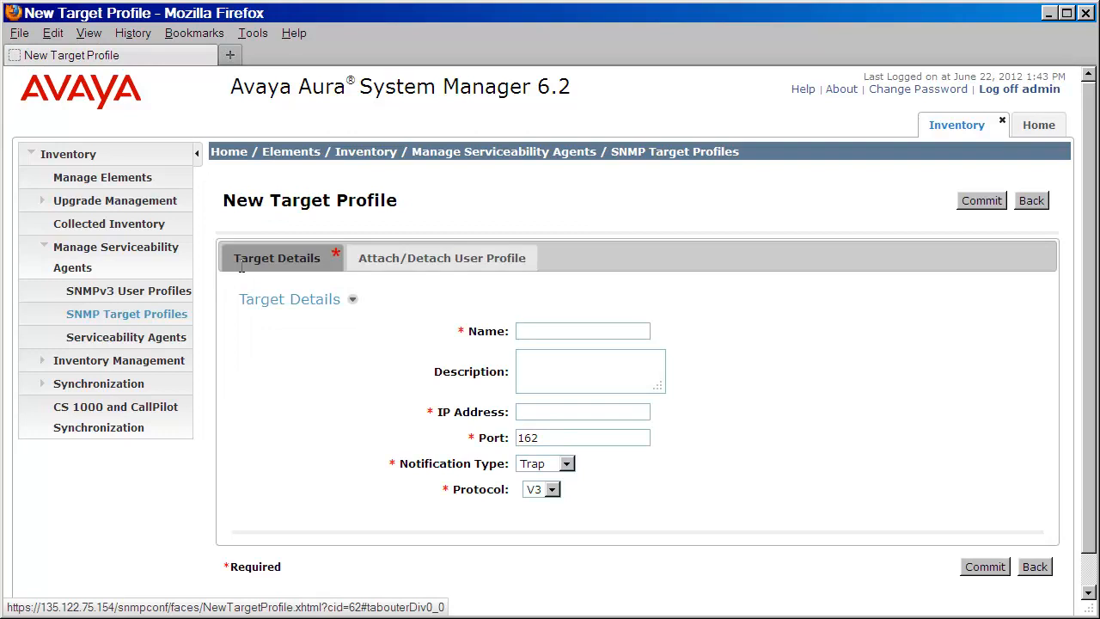
mouse_move(238, 291)
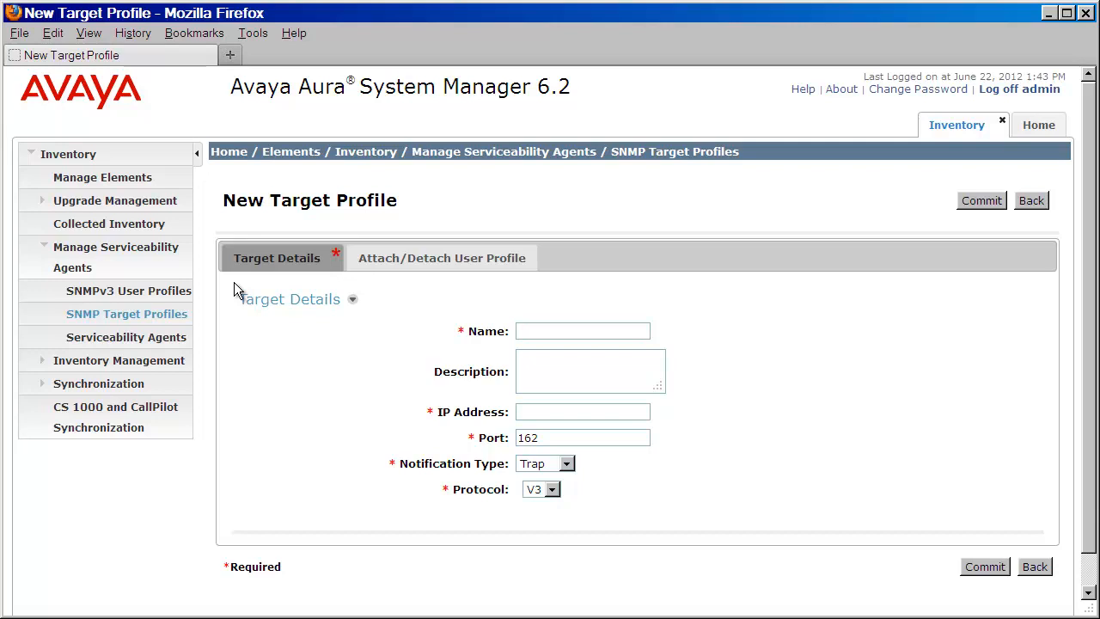
type("SAL Gateway")
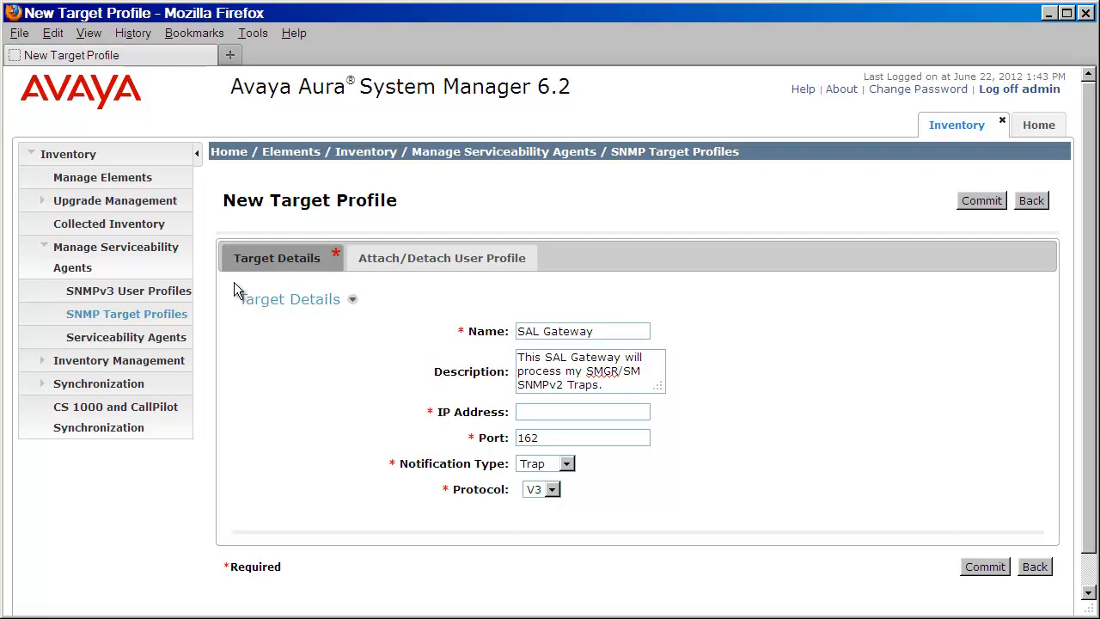
type("135.122.7")
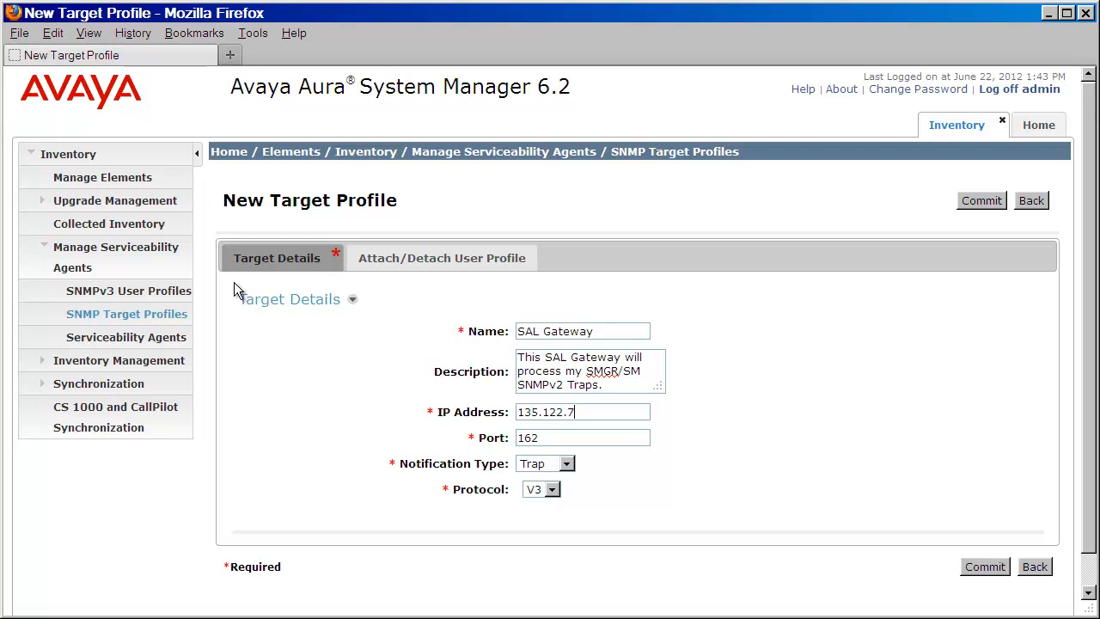
type("5.23")
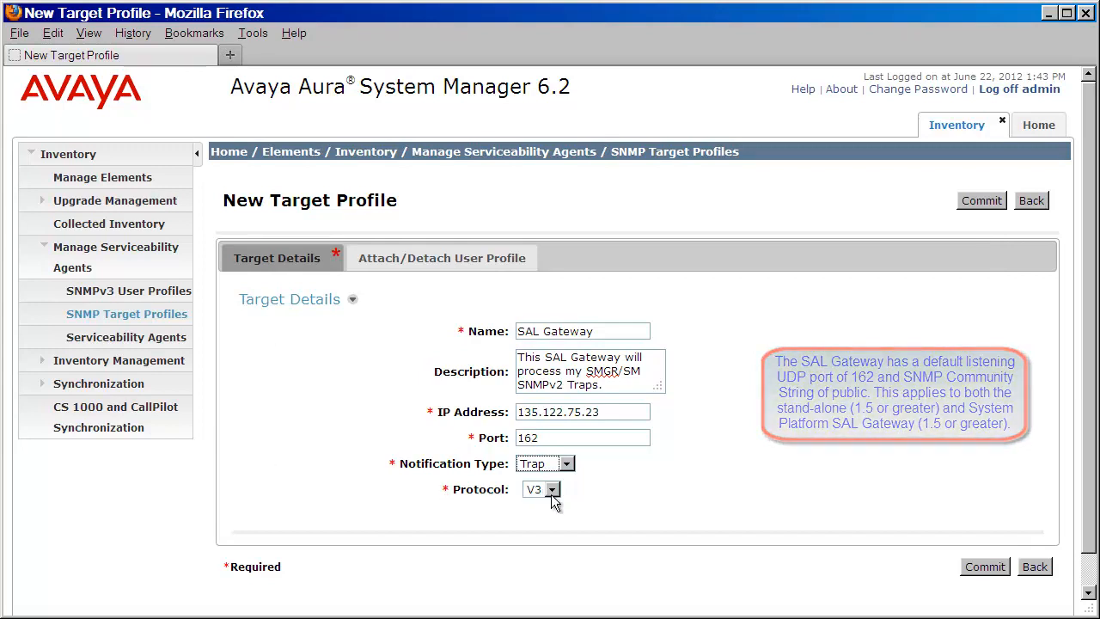
Step: Set the protocol to SNMP V2 and commit the SAL Gateway target profile
left_click(552, 489)
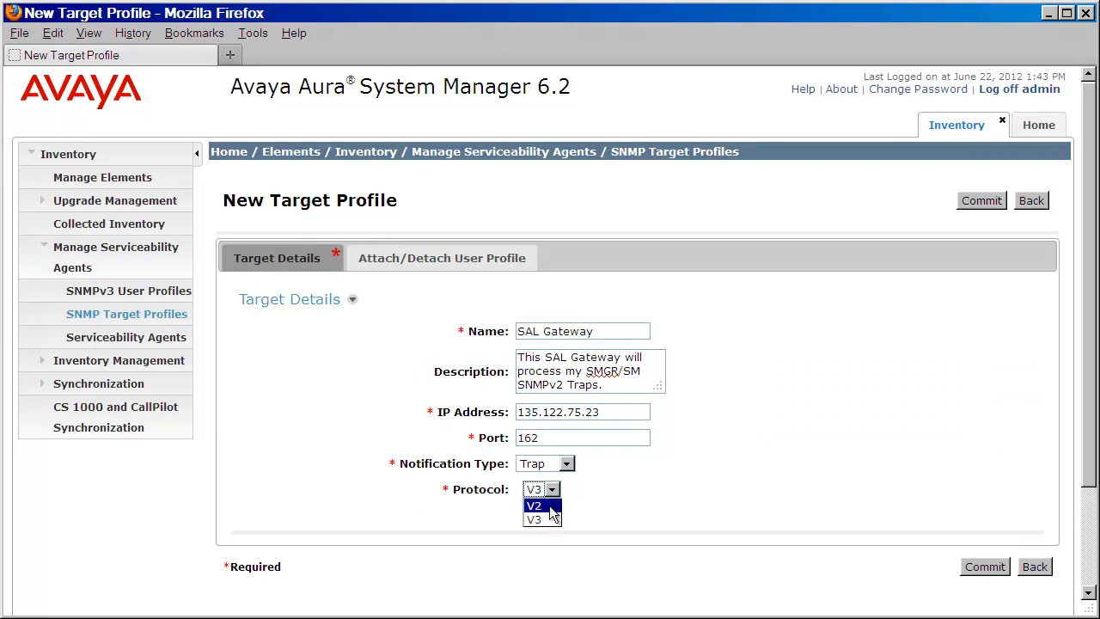
left_click(534, 505)
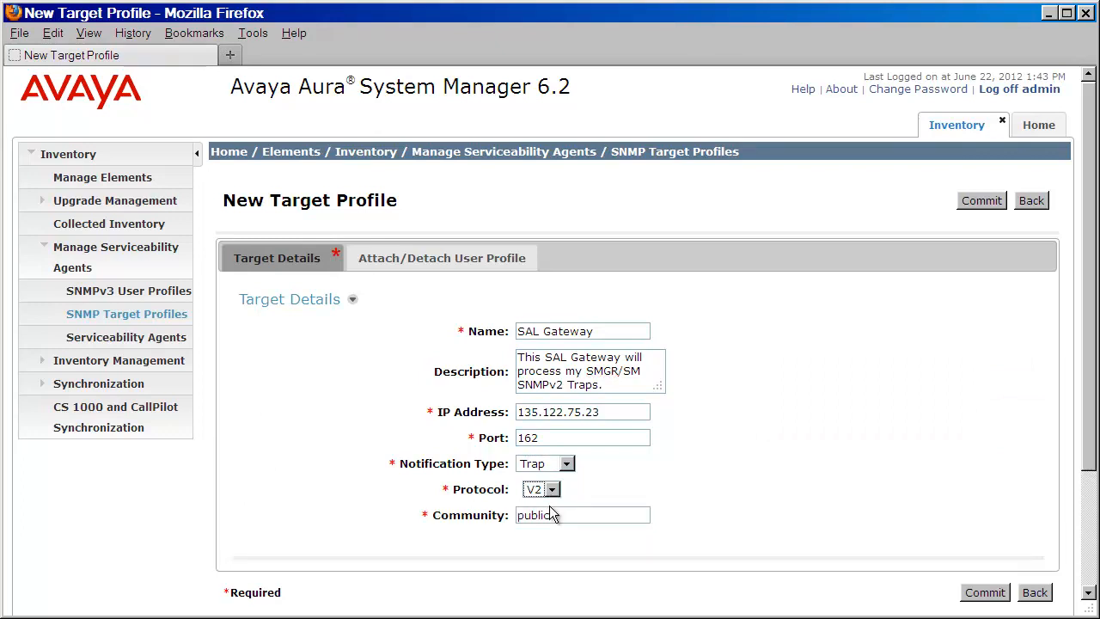
mouse_move(679, 518)
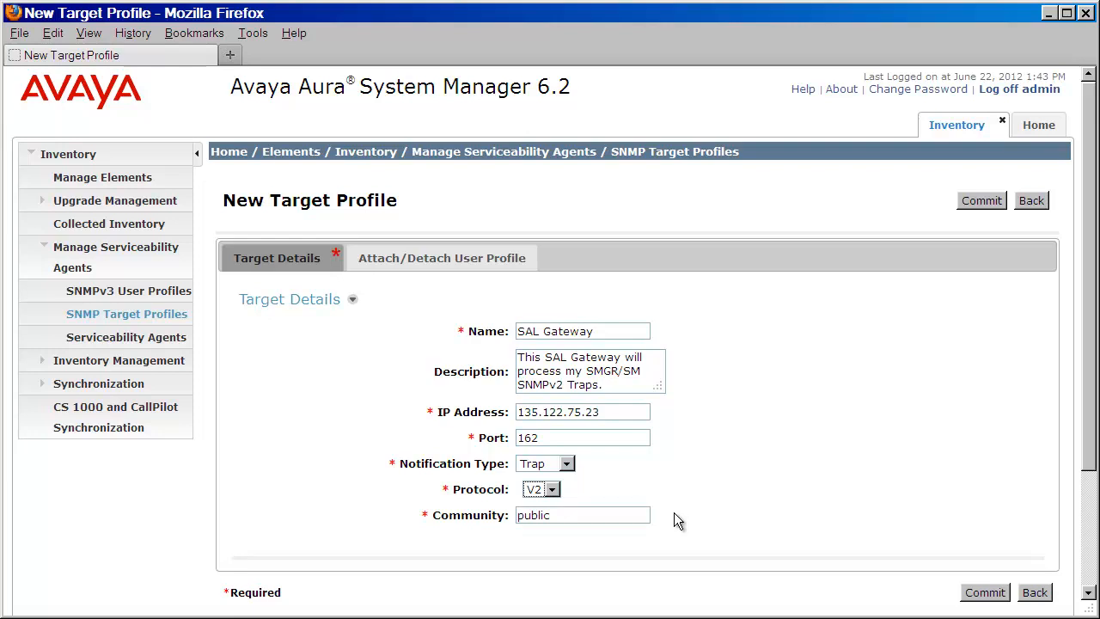
left_click(984, 592)
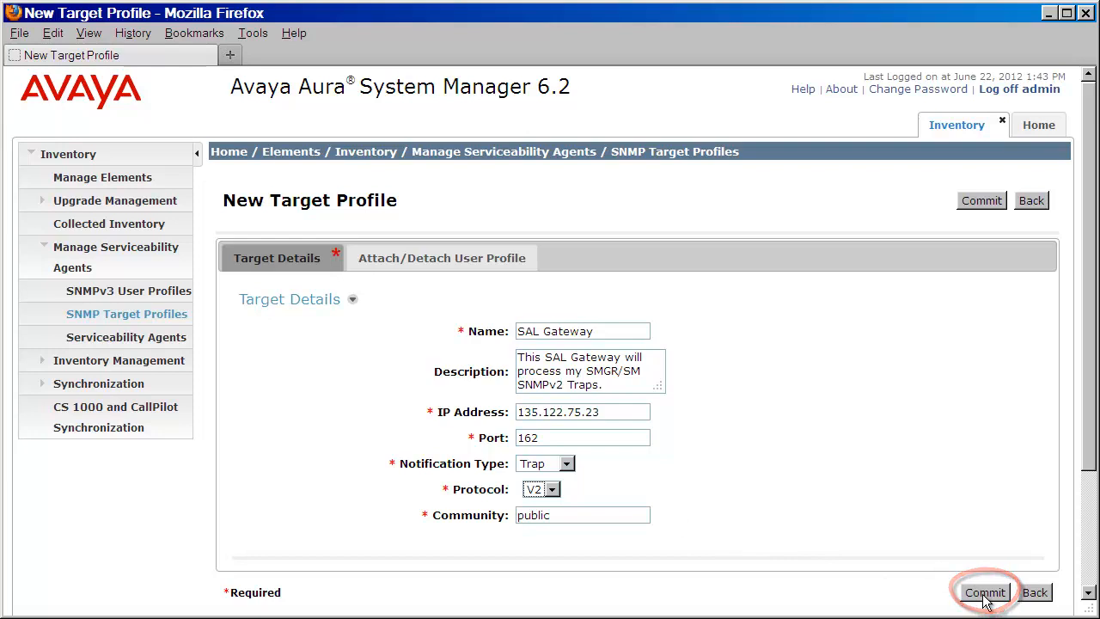
left_click(985, 592)
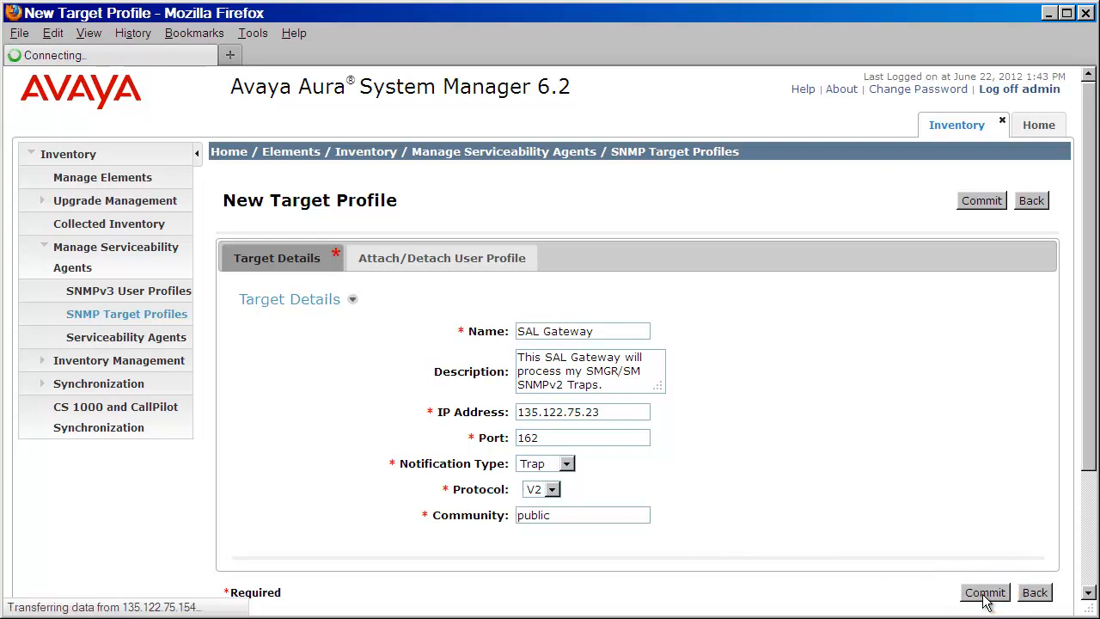
left_click(984, 592)
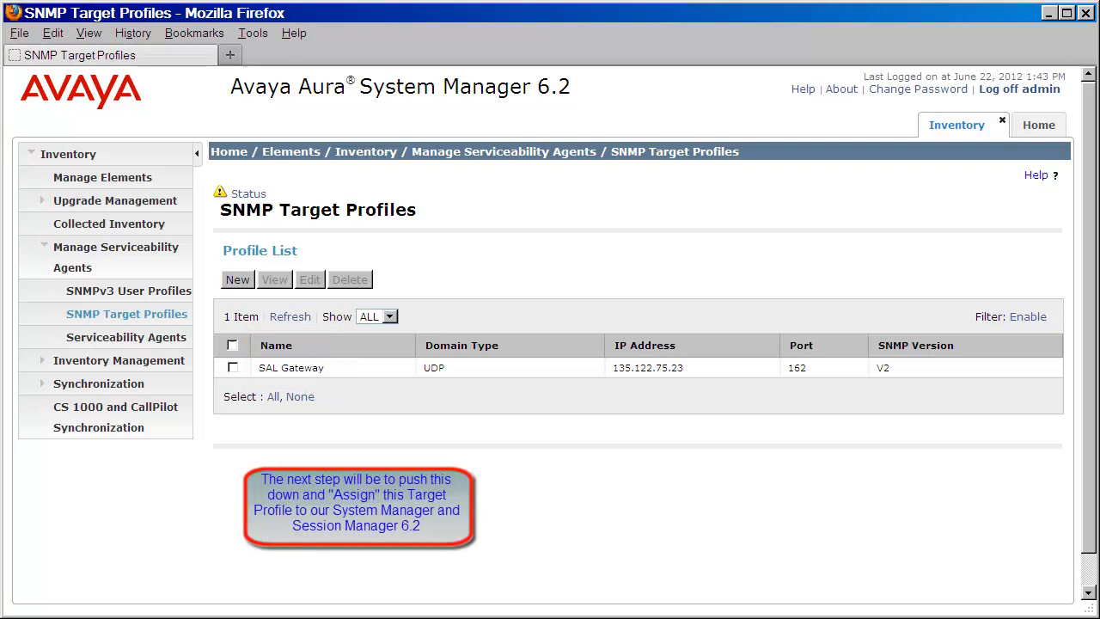
mouse_move(297, 527)
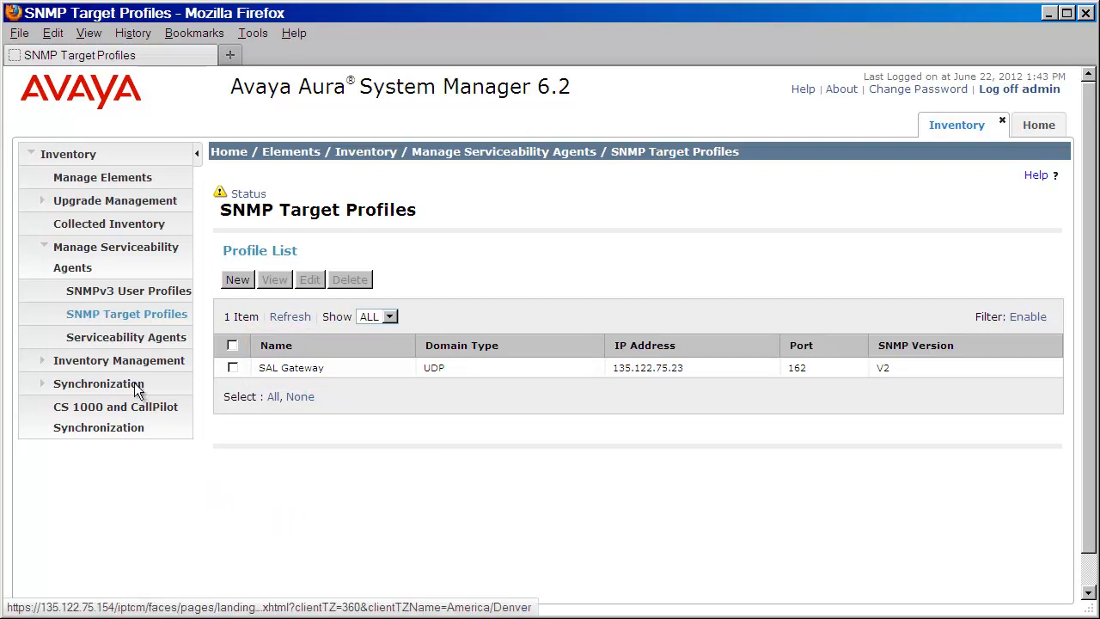
Step: Select all three serviceability agents and open Manage Profiles for them
left_click(126, 337)
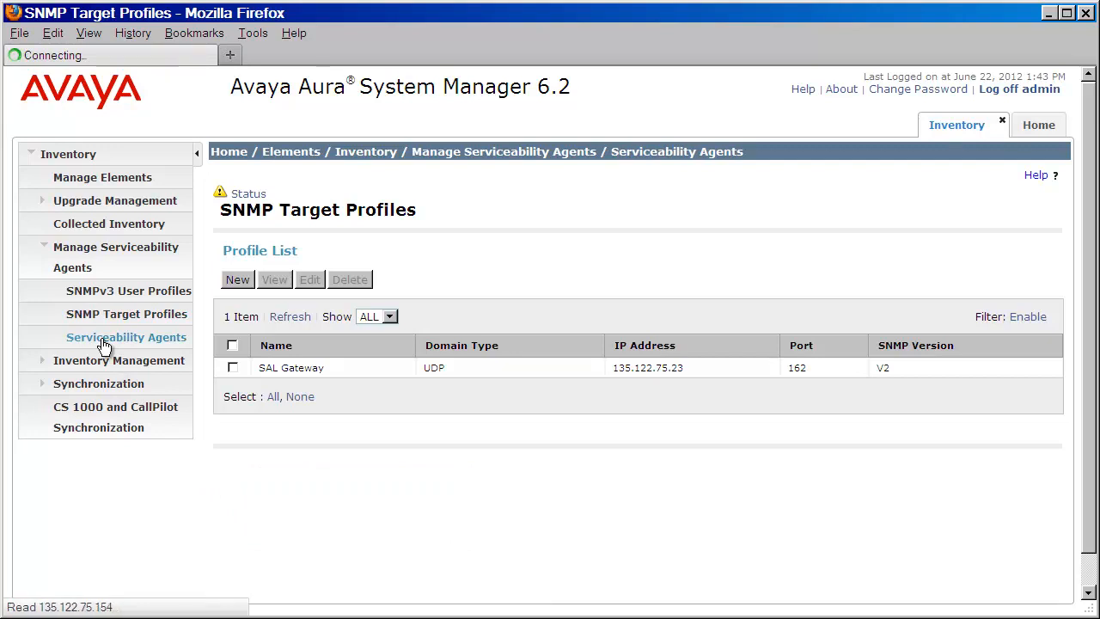
left_click(127, 336)
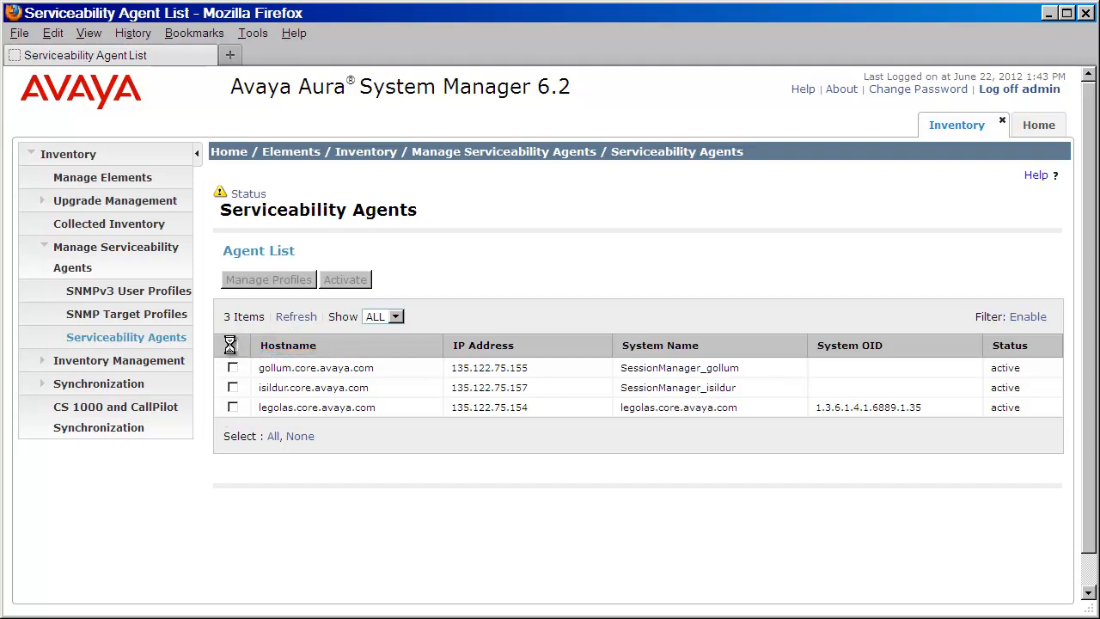
left_click(232, 345)
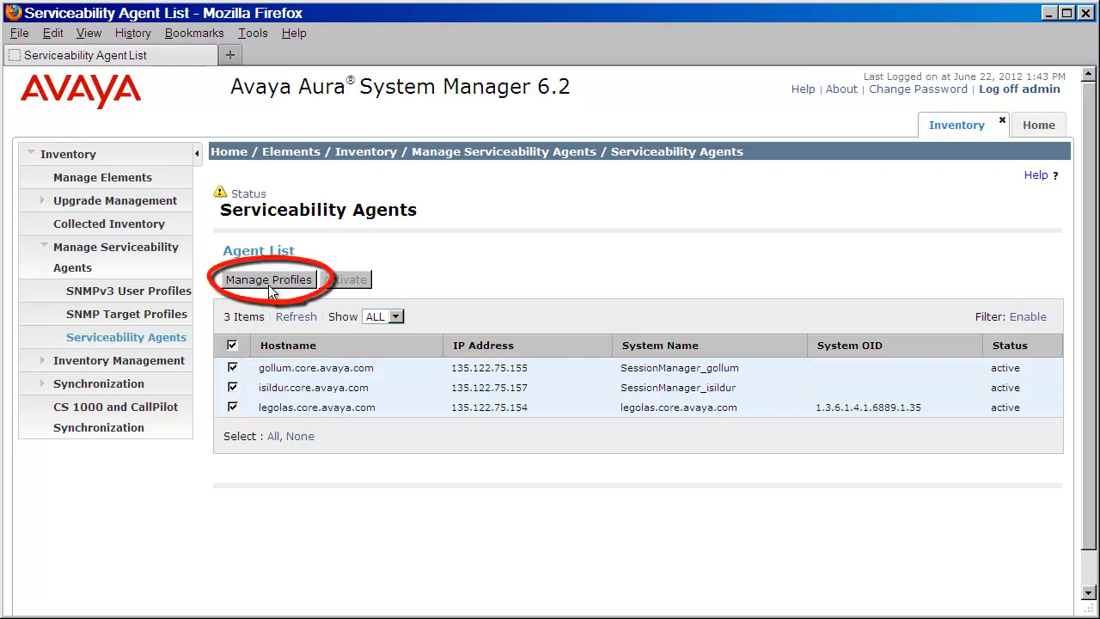
left_click(268, 280)
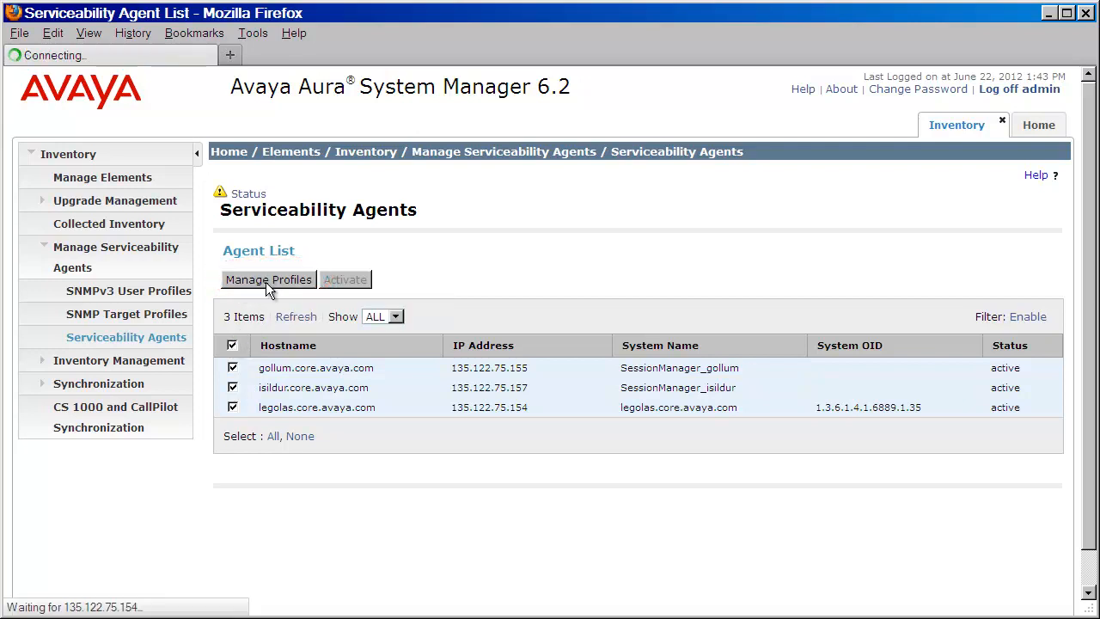
left_click(268, 279)
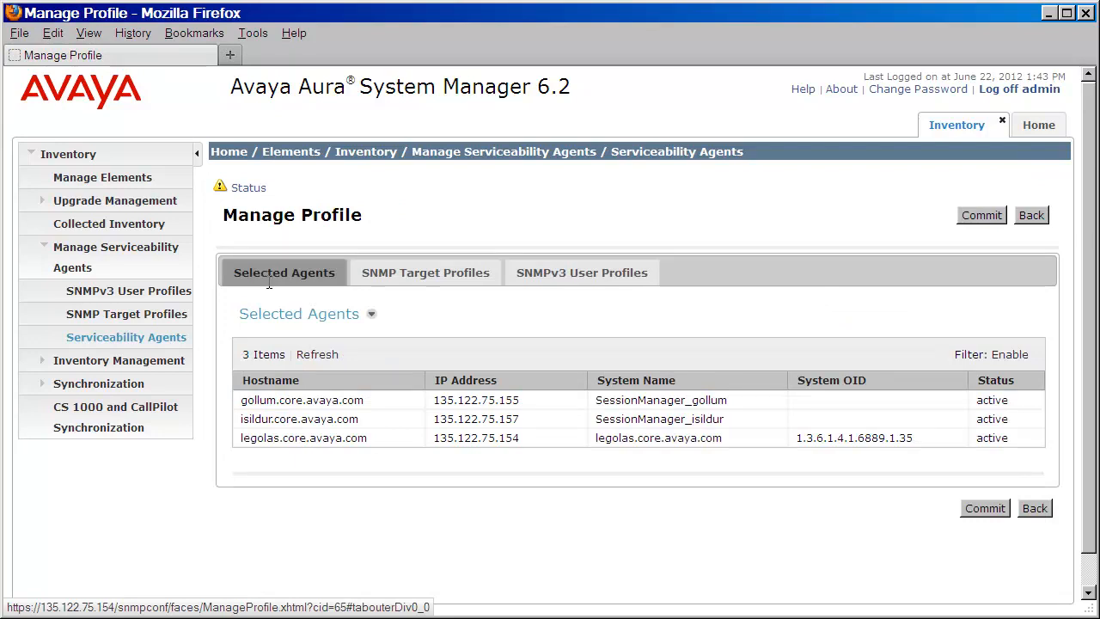
mouse_move(434, 301)
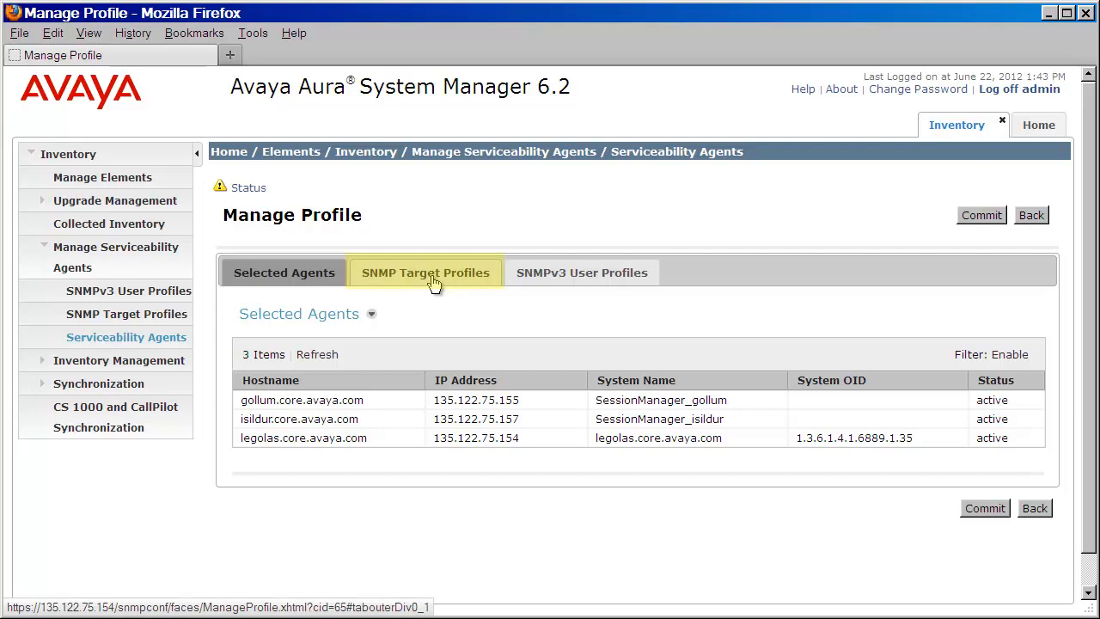
Step: Assign SAL Gateway from the SNMP Target Profiles assignable list to the agents
left_click(425, 272)
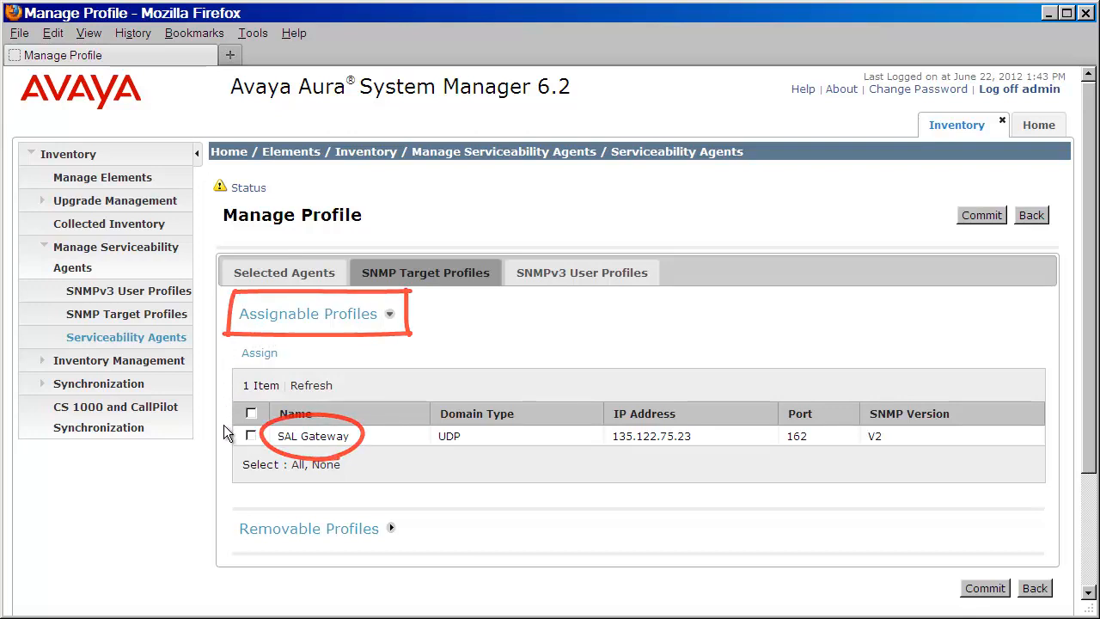
mouse_move(250, 436)
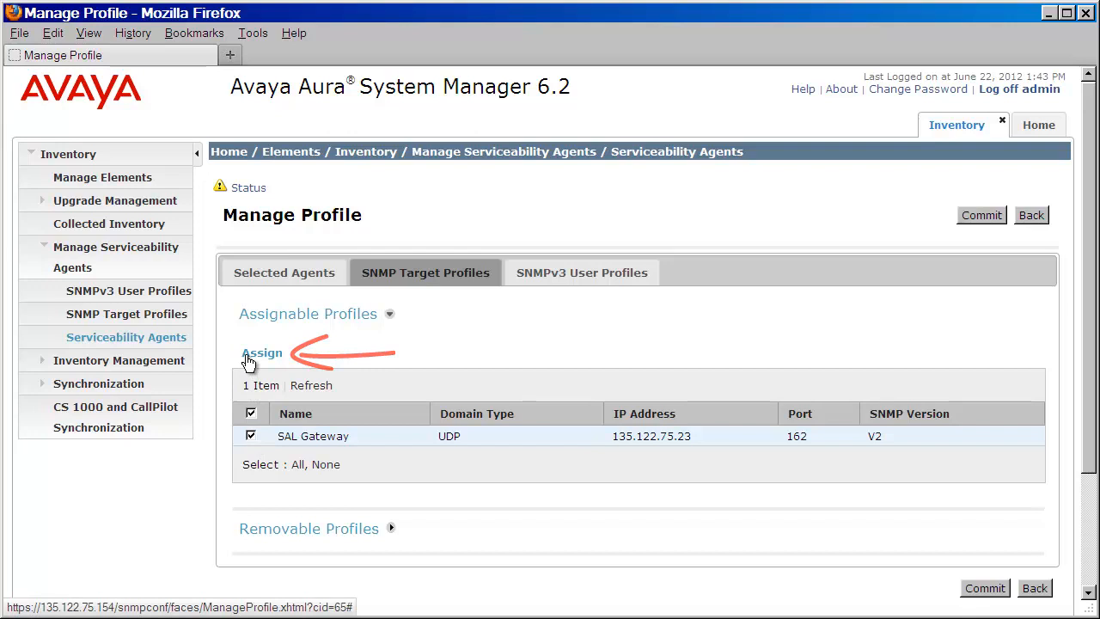
mouse_move(262, 352)
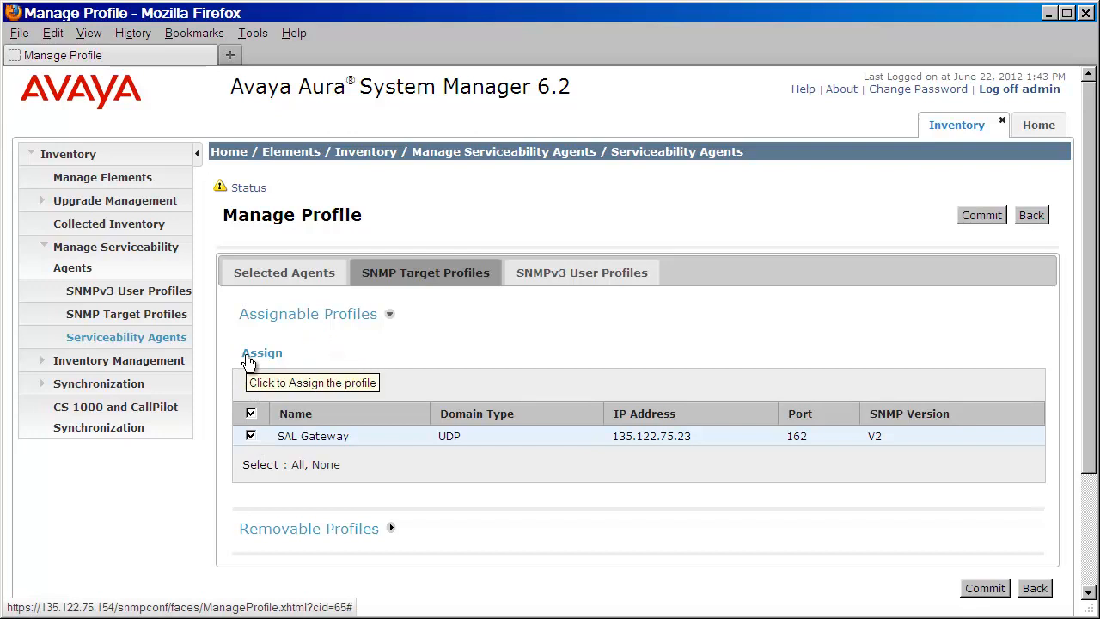
left_click(261, 352)
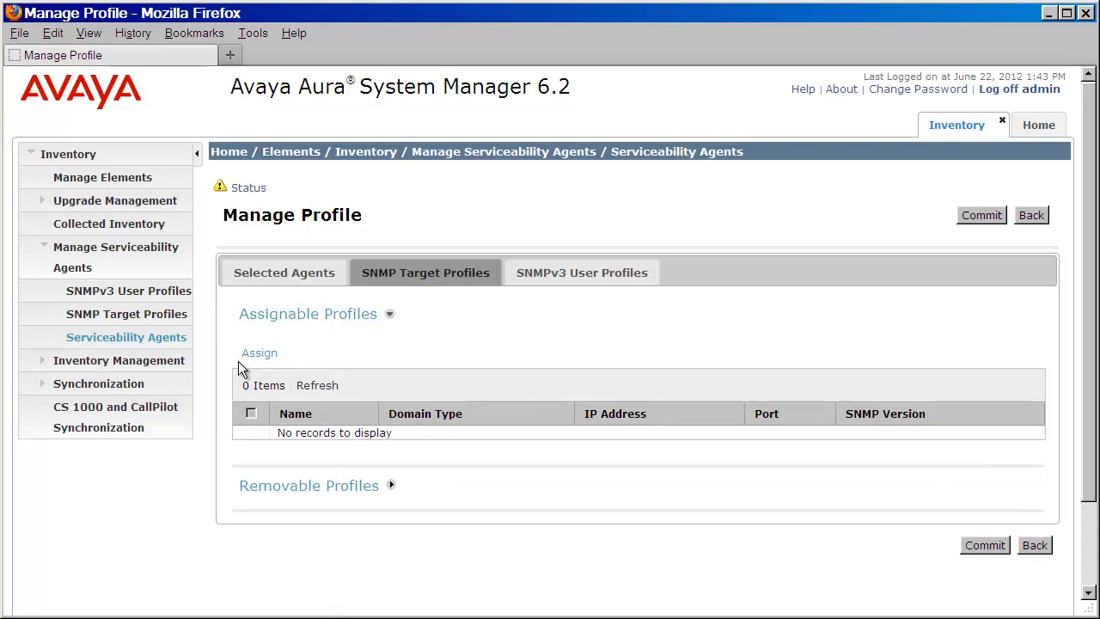
mouse_move(391, 488)
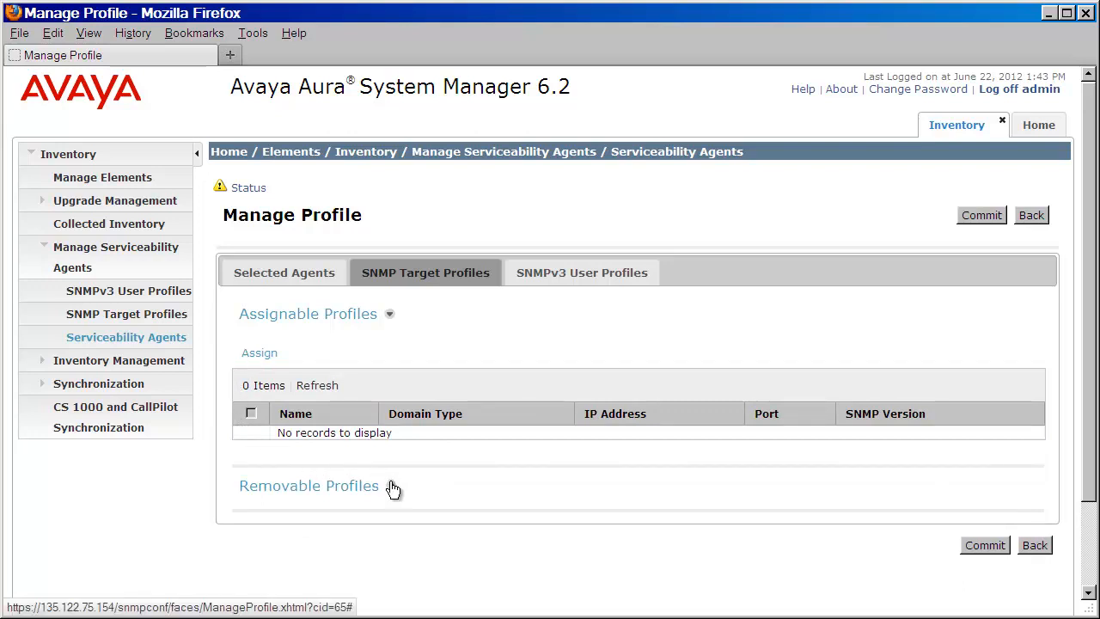
Step: Confirm SAL Gateway under Removable Profiles and commit the assignment
left_click(308, 485)
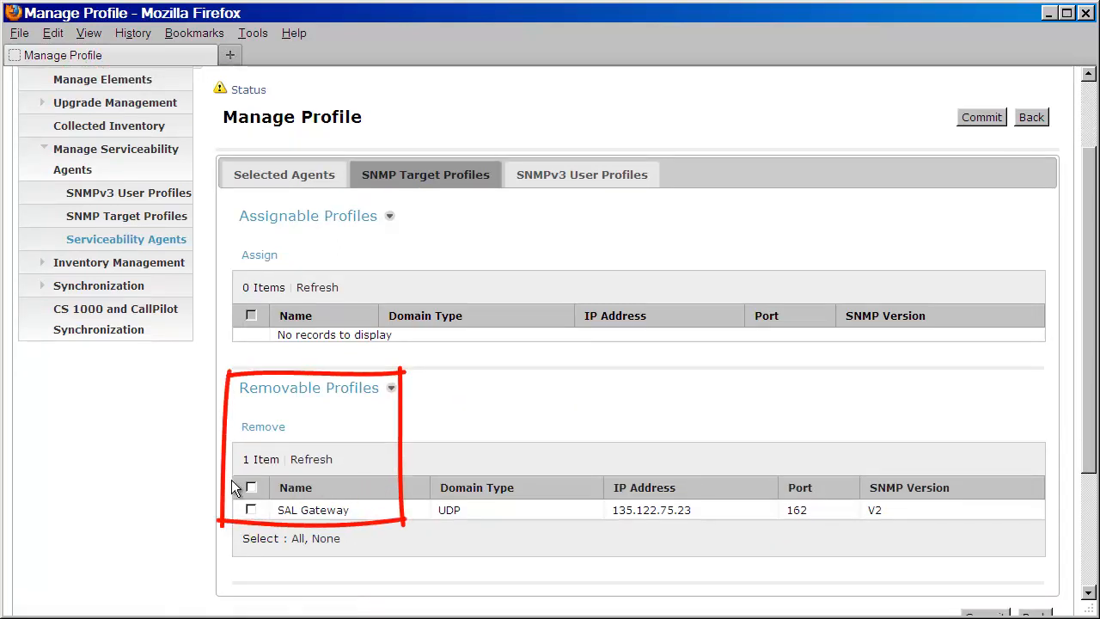
mouse_move(232, 444)
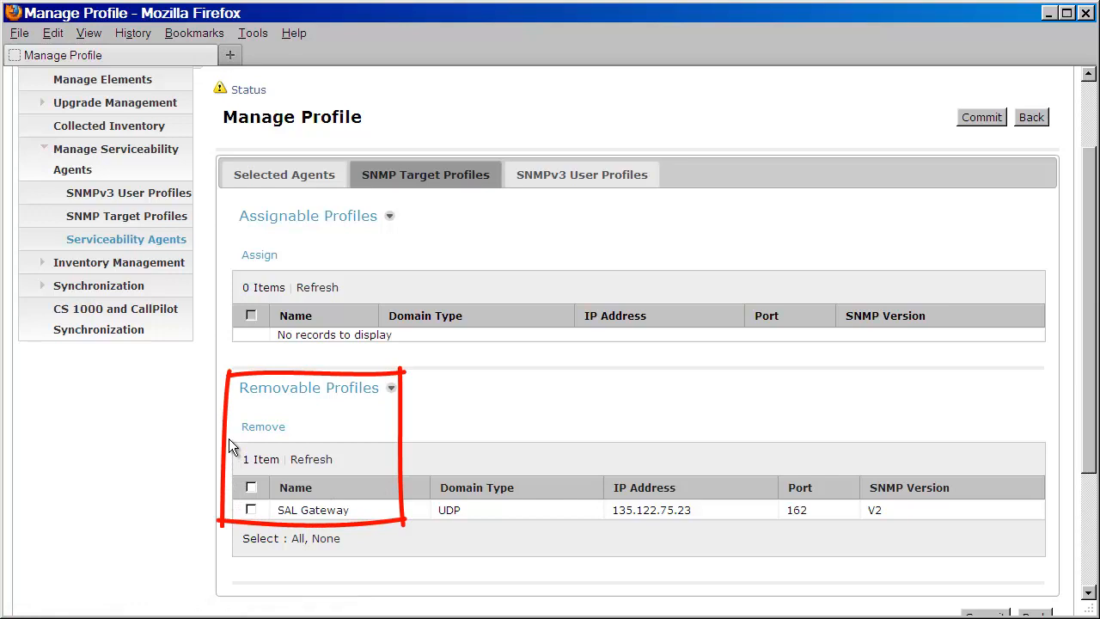
mouse_move(868, 378)
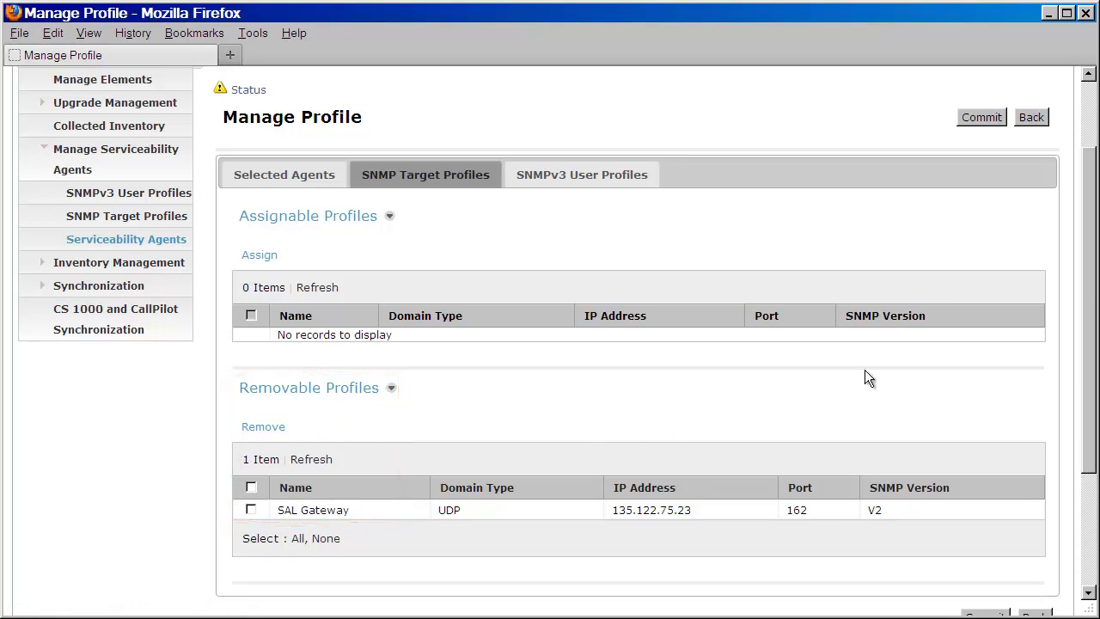
left_click(980, 117)
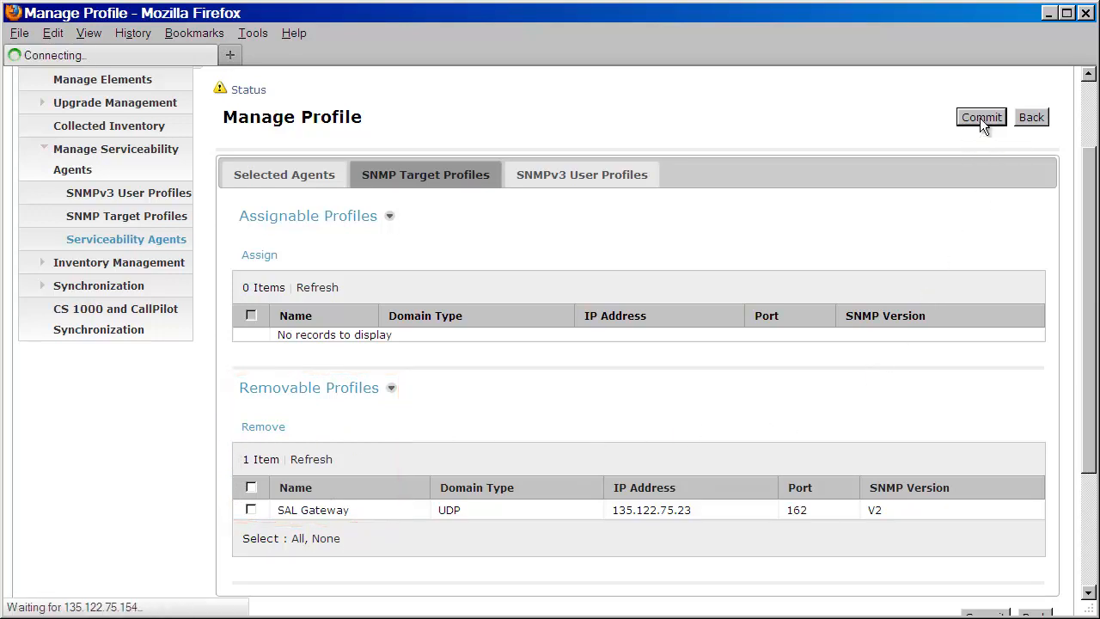
Step: Commit the SAL Gateway assignment and return to the three-agent list
left_click(980, 117)
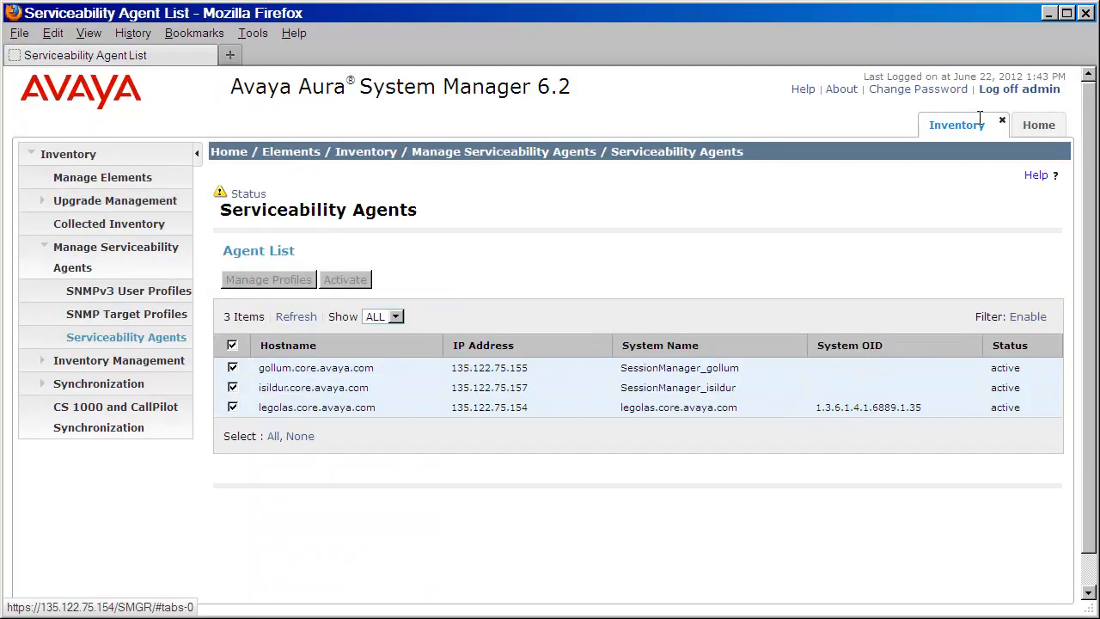
mouse_move(942, 260)
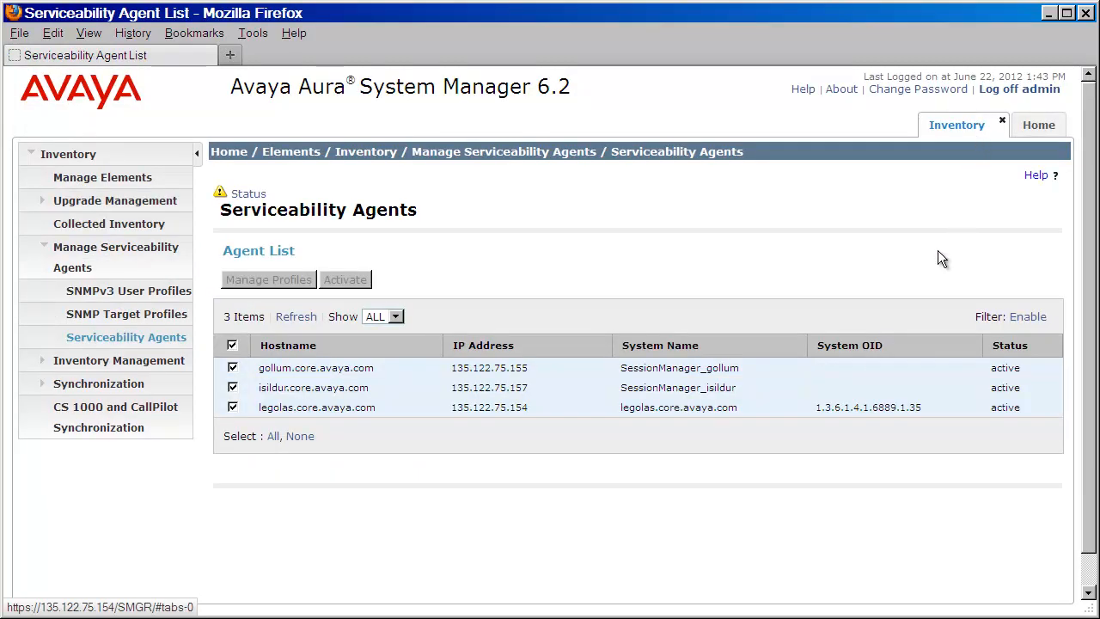
mouse_move(238, 520)
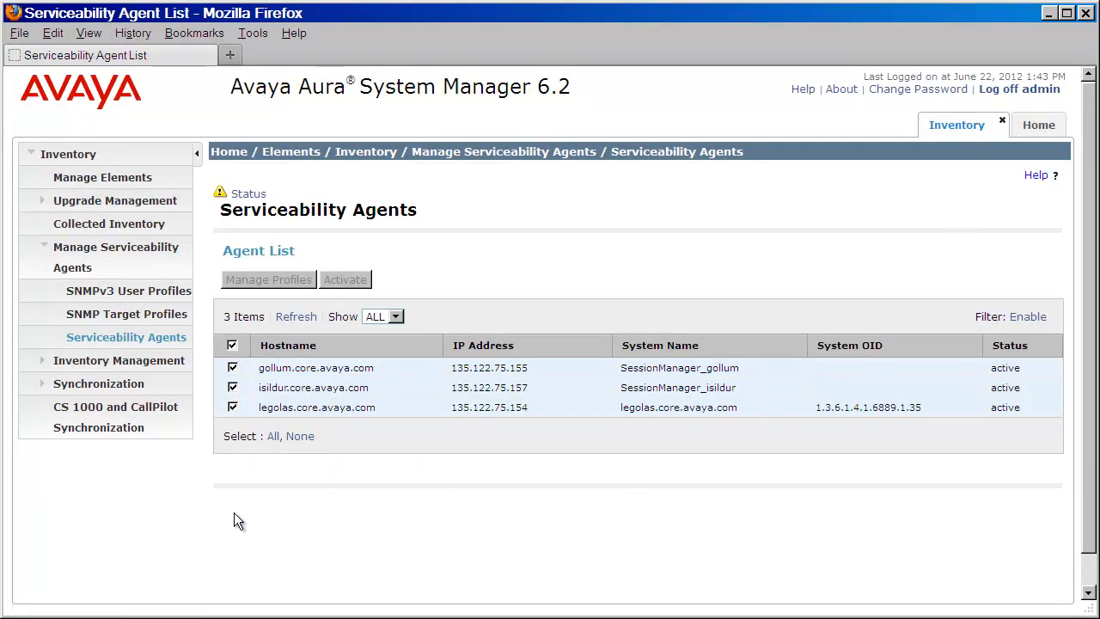